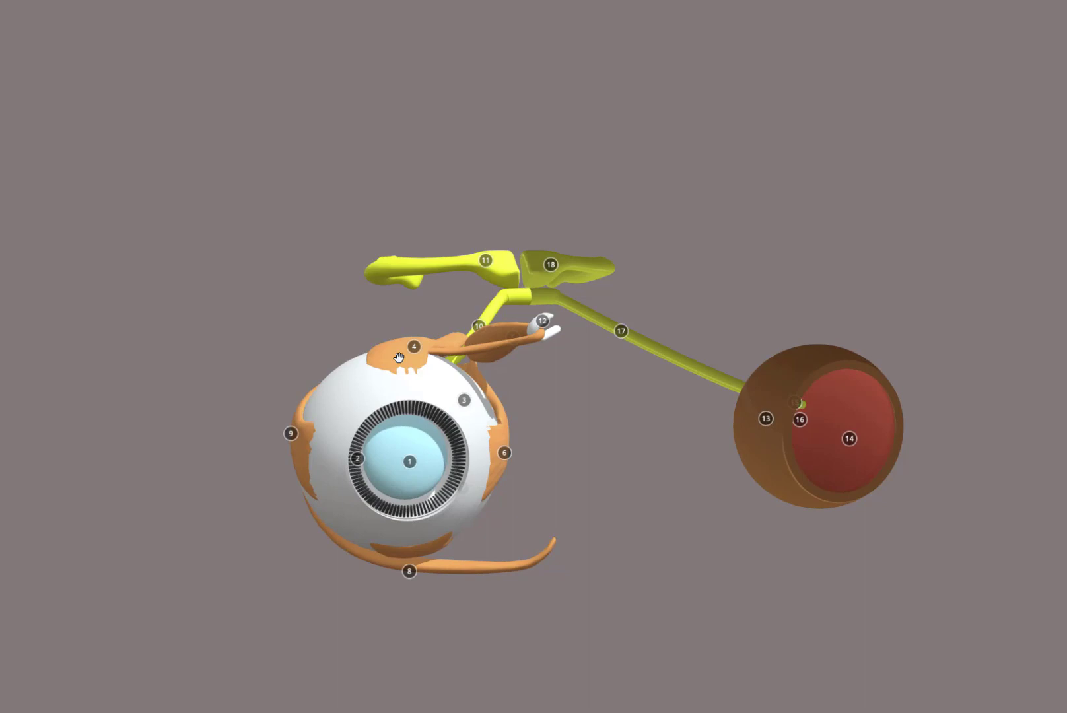
mouse_move(158, 527)
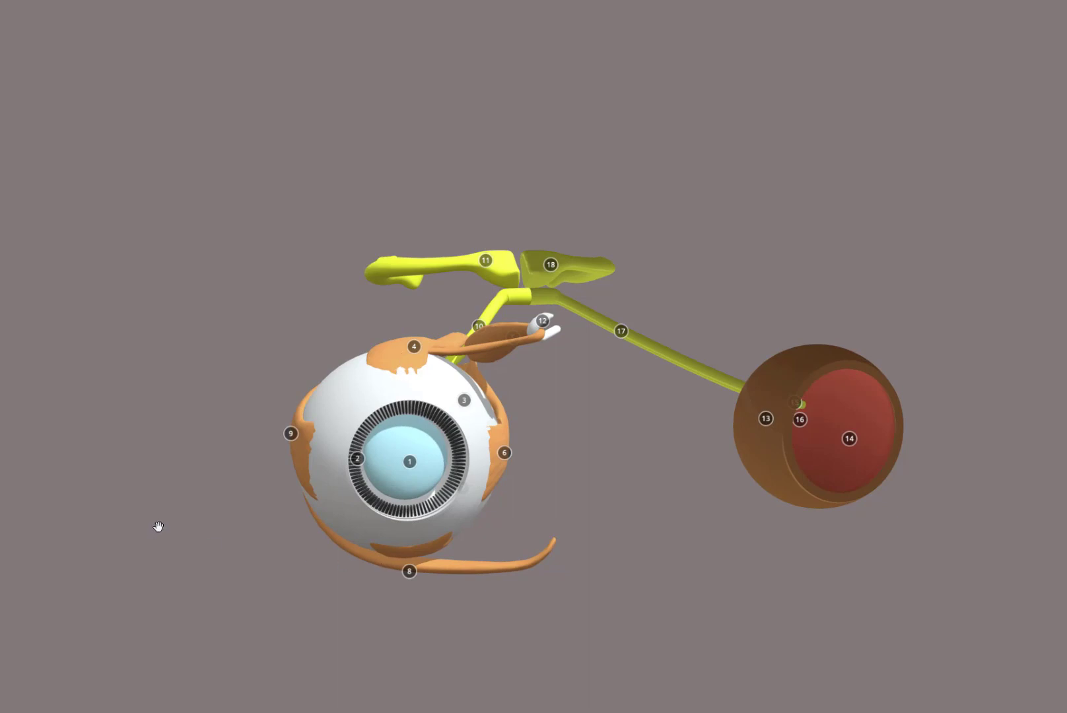
mouse_move(375, 348)
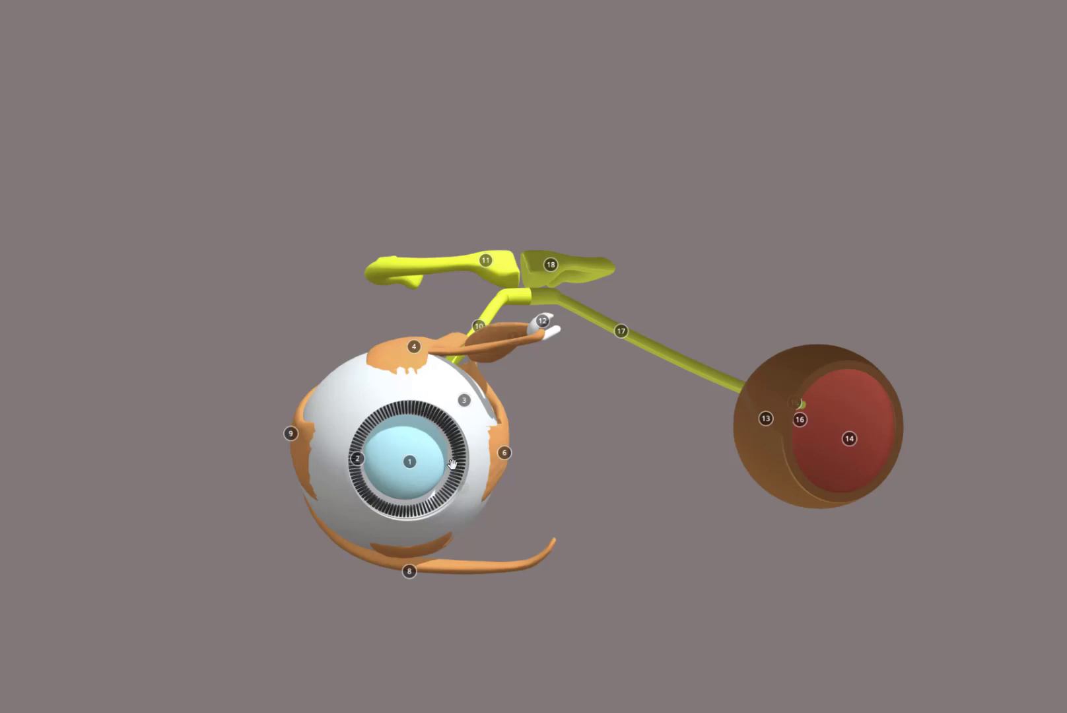
mouse_move(561, 519)
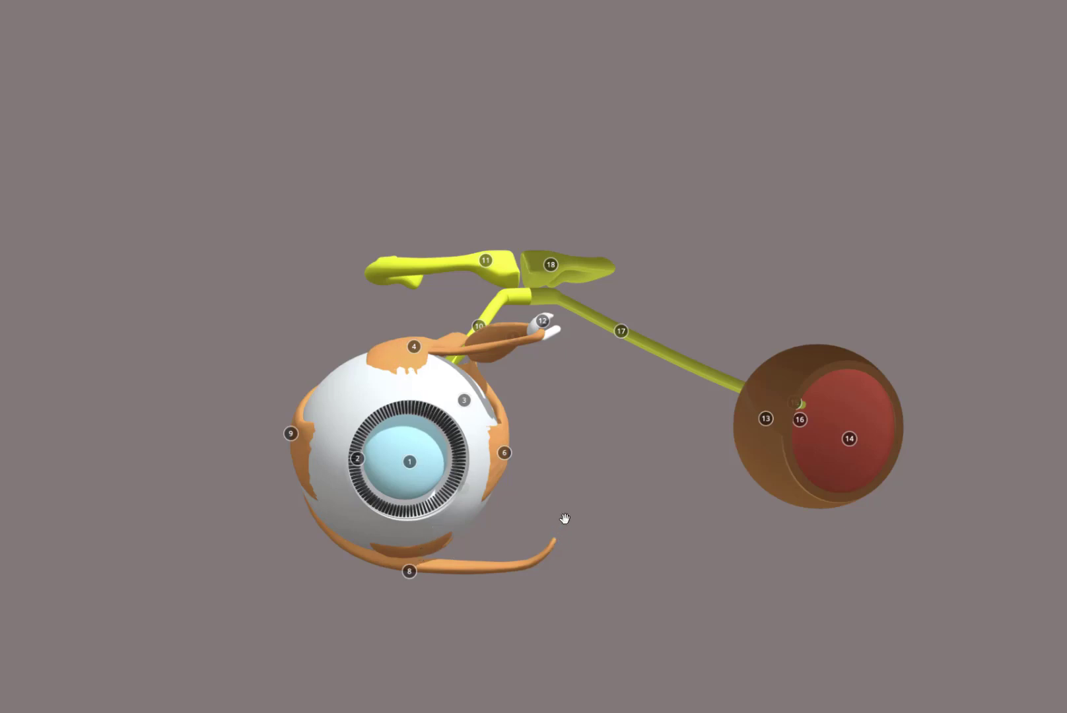
mouse_move(293, 452)
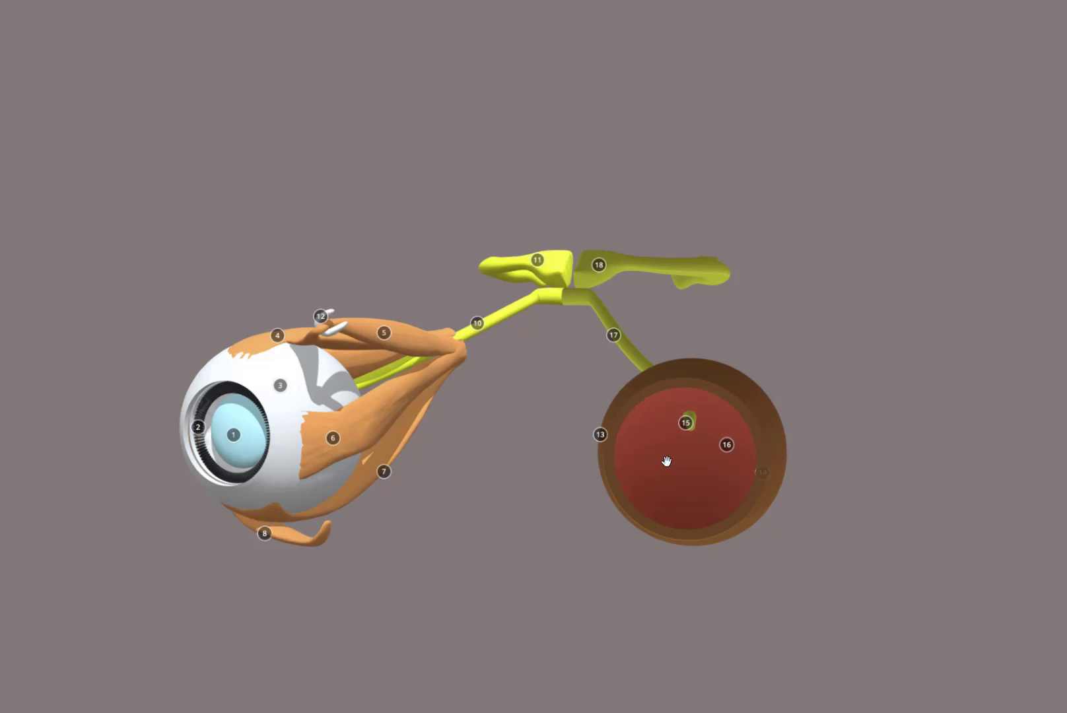
mouse_move(670, 438)
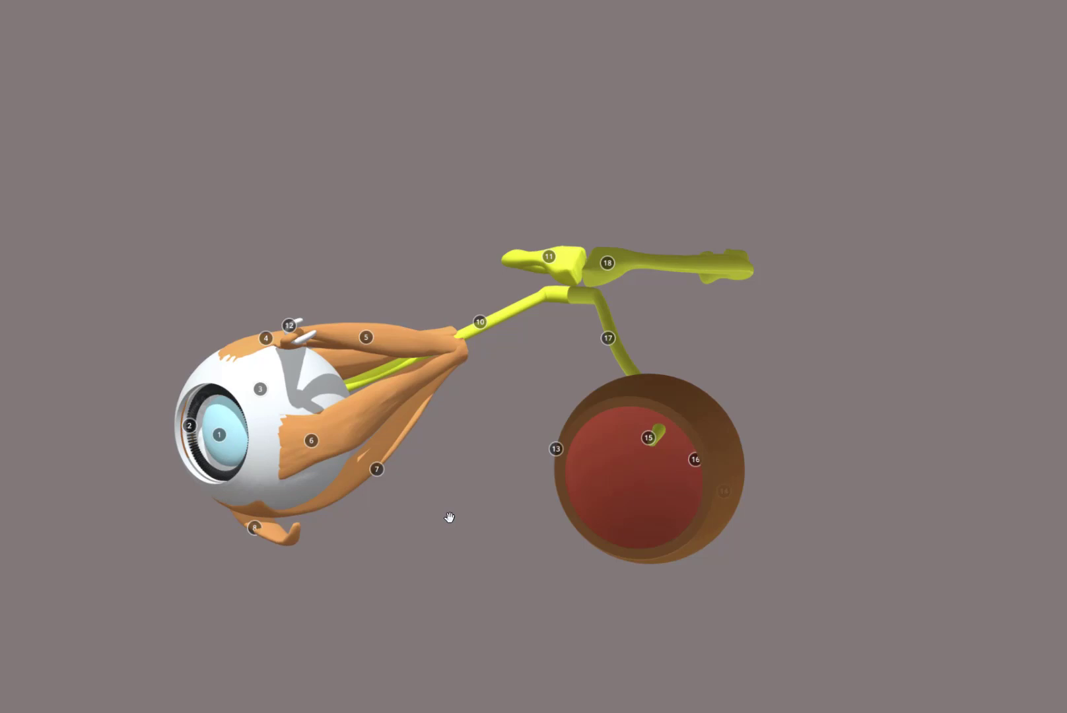
mouse_move(430, 548)
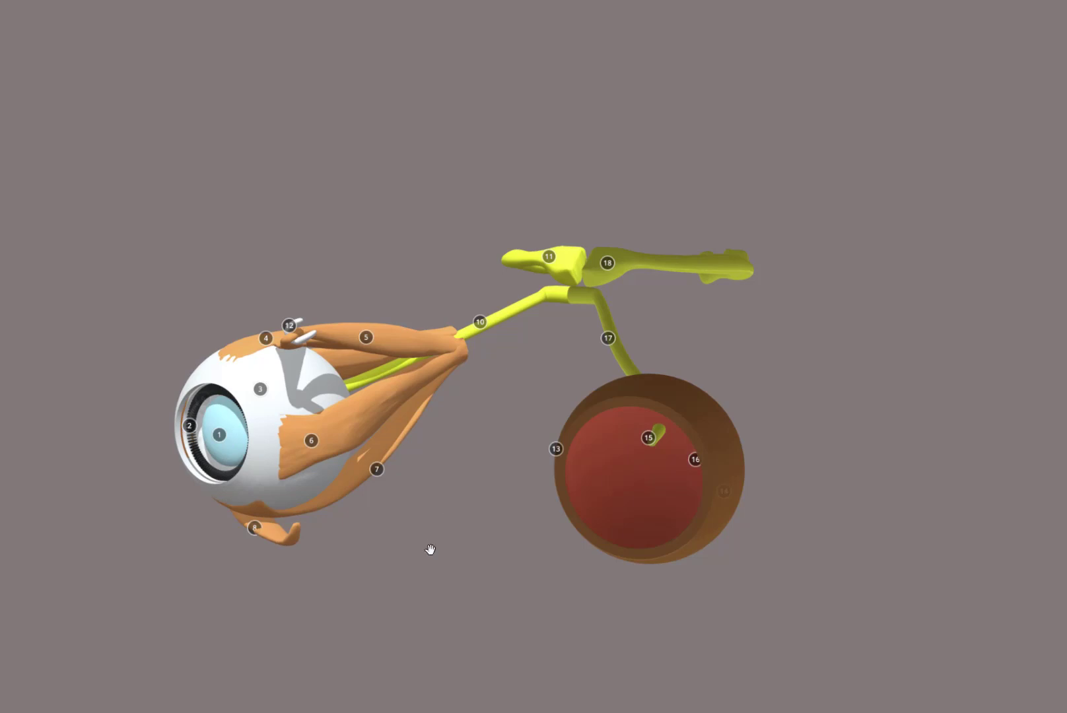